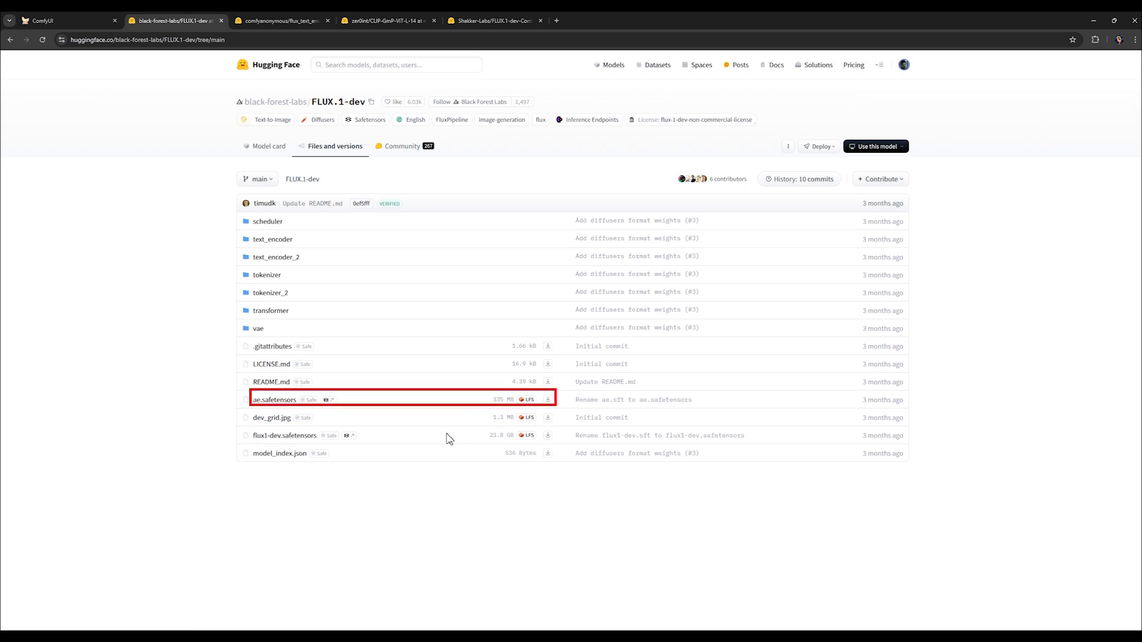
mouse_move(326, 420)
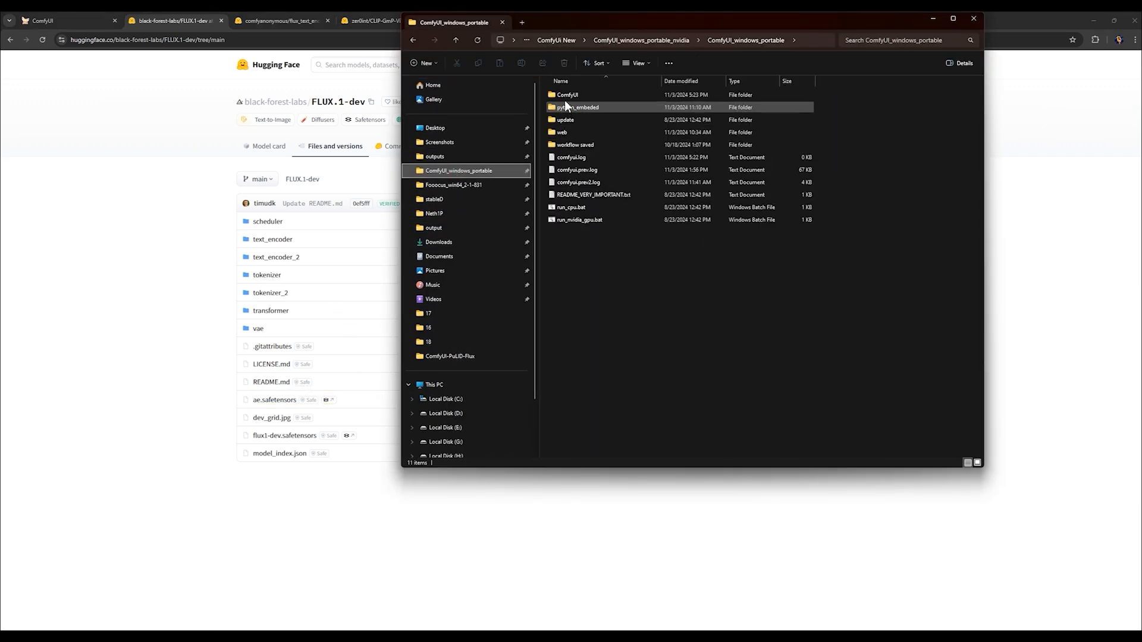
- Show flux1-dev.safetensors in models\unet, then enter the vae folder for ae.safetensors
double_click(567, 94)
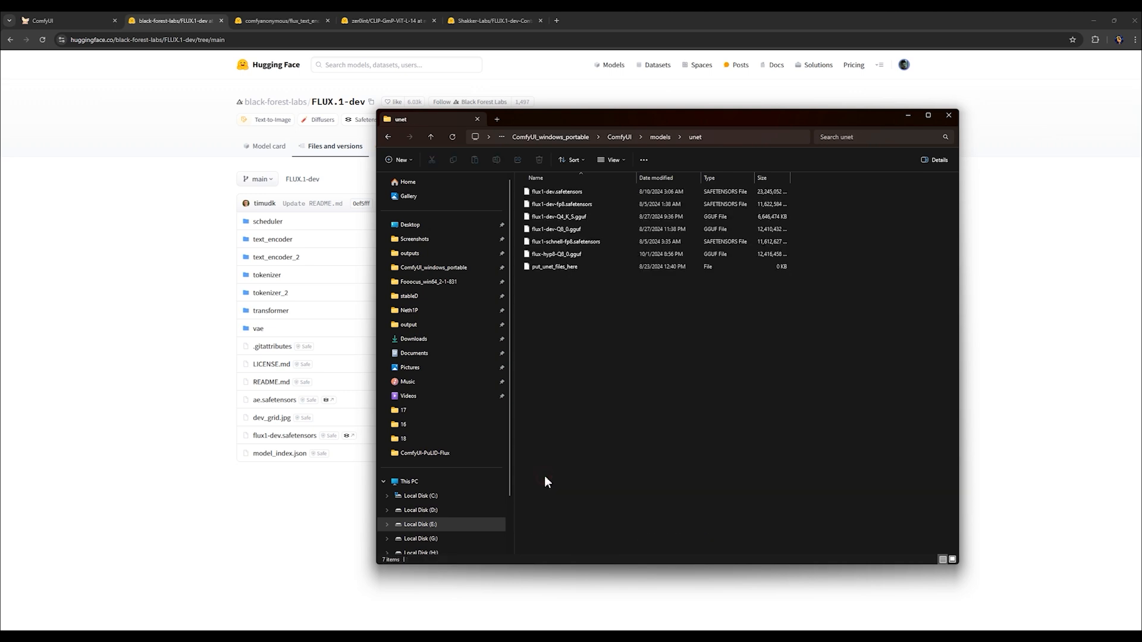
left_click(557, 192)
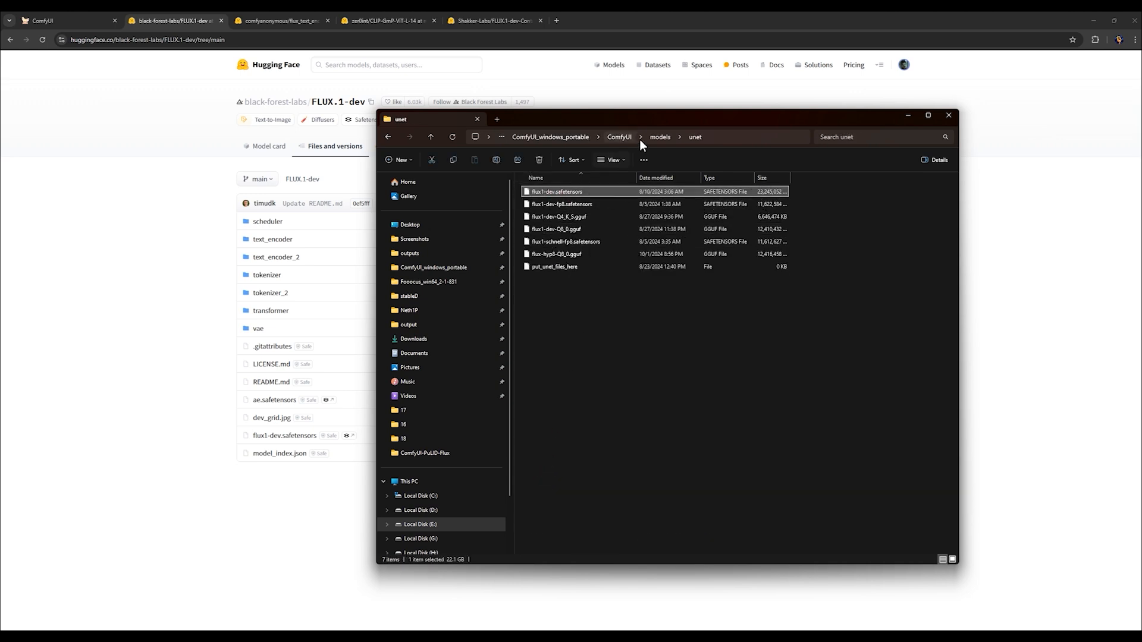
left_click(660, 137)
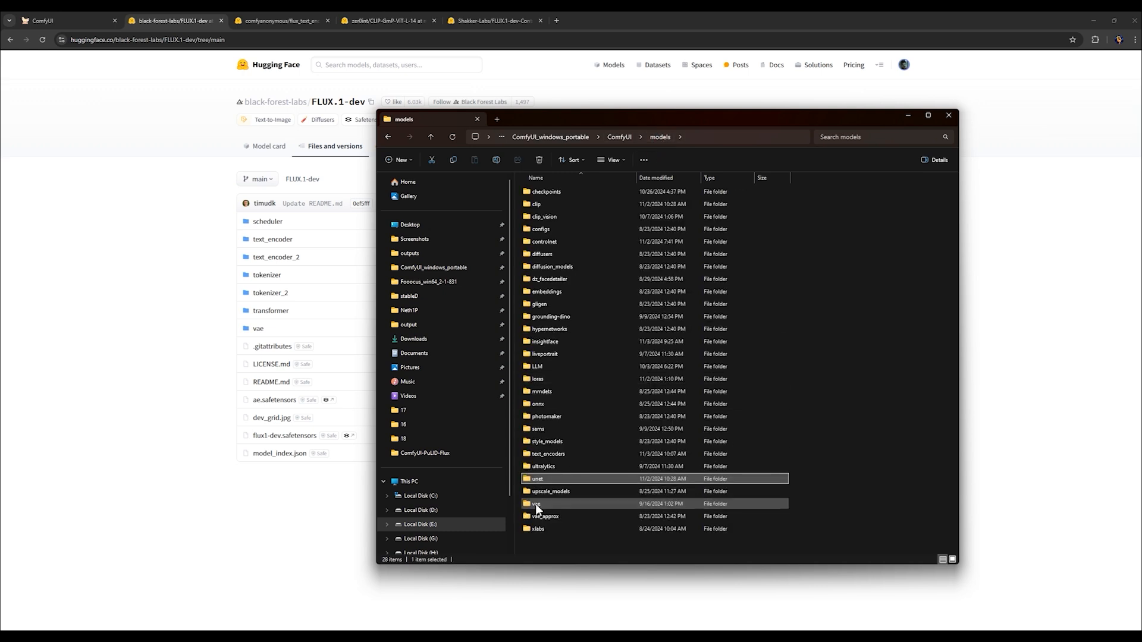
left_click(535, 505)
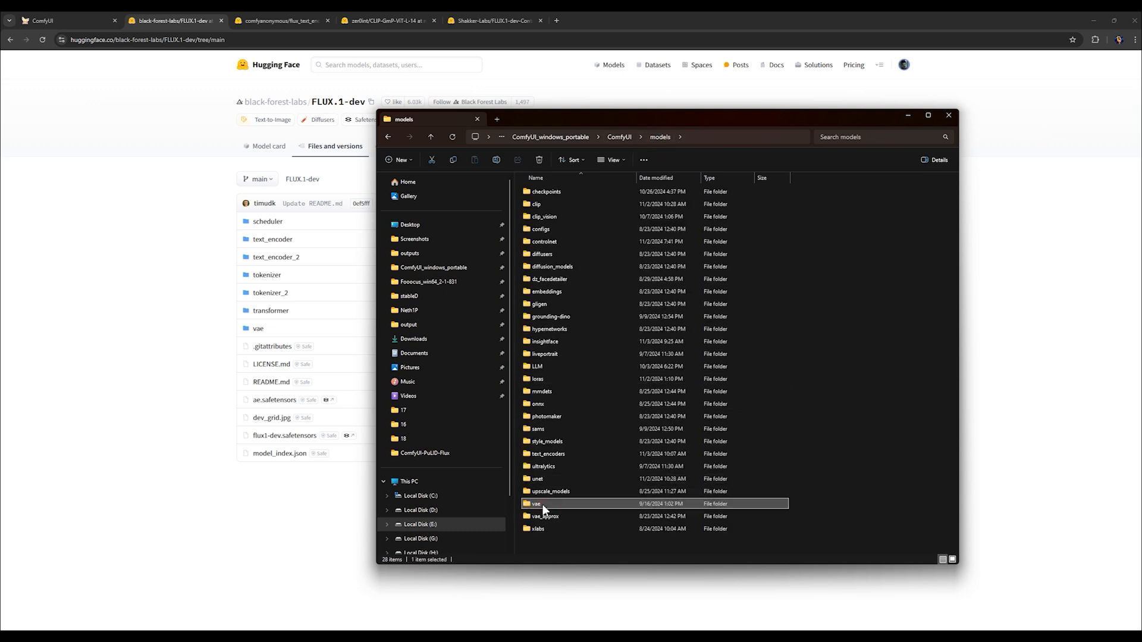
double_click(538, 505)
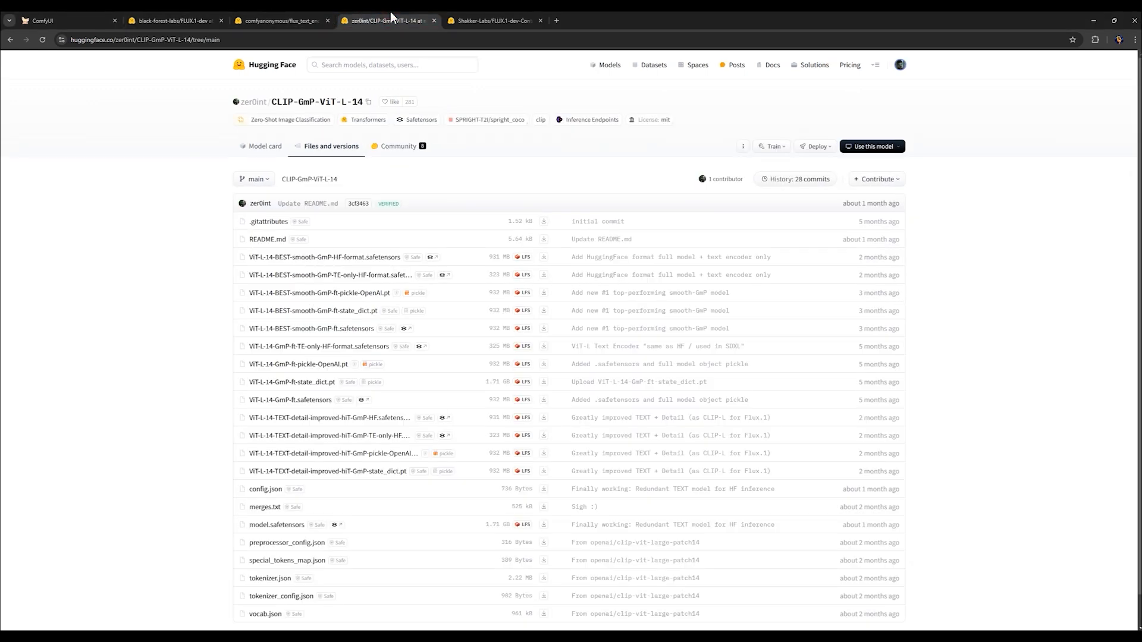
mouse_move(427, 435)
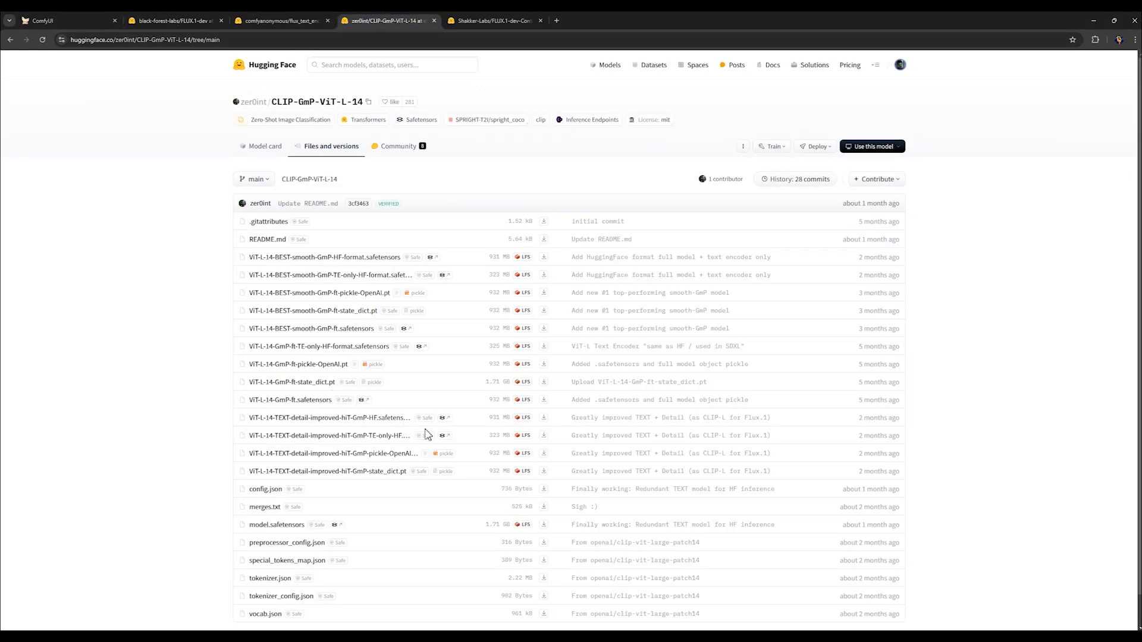
- Download the ViT-L-14 text-encoder-only file and show the t5xxl encoders in models\clip
left_click(143, 41)
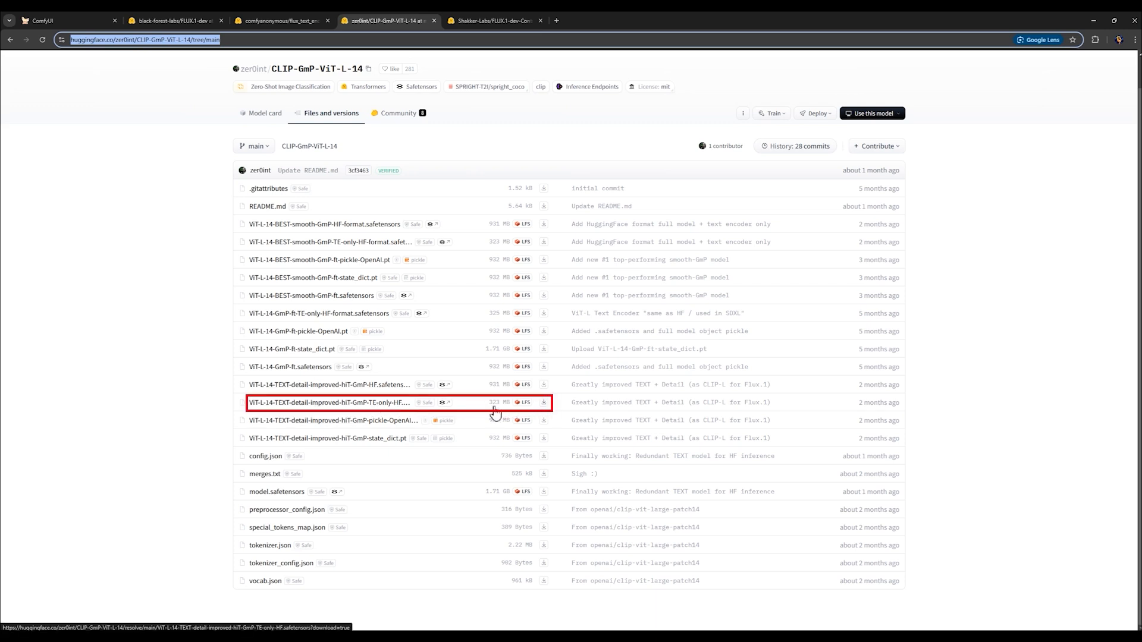
mouse_move(544, 402)
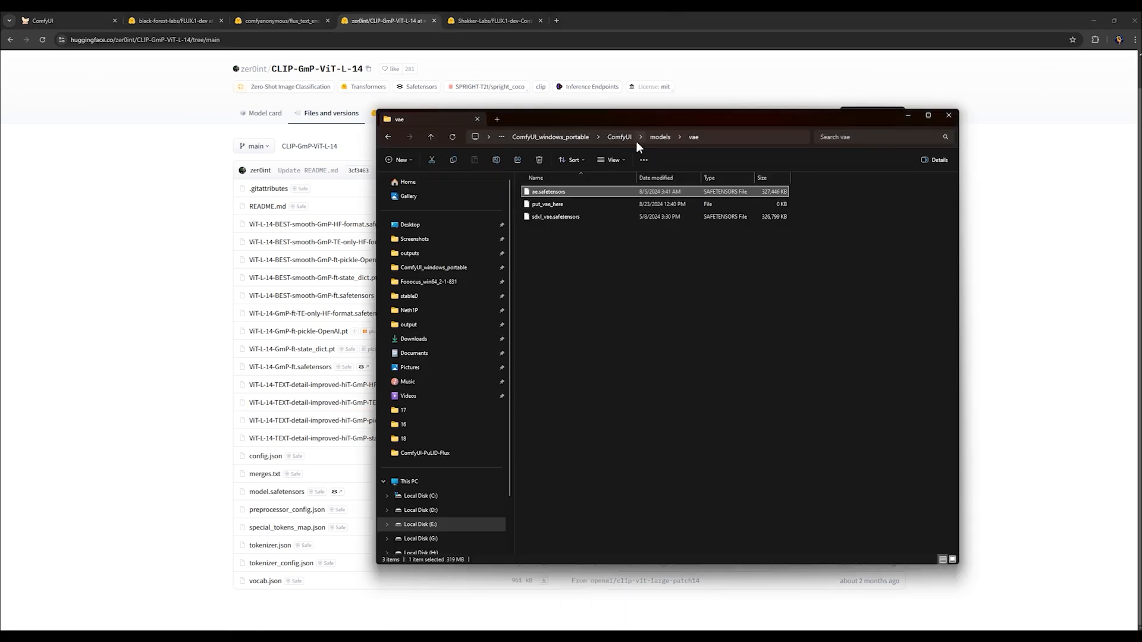
left_click(660, 136)
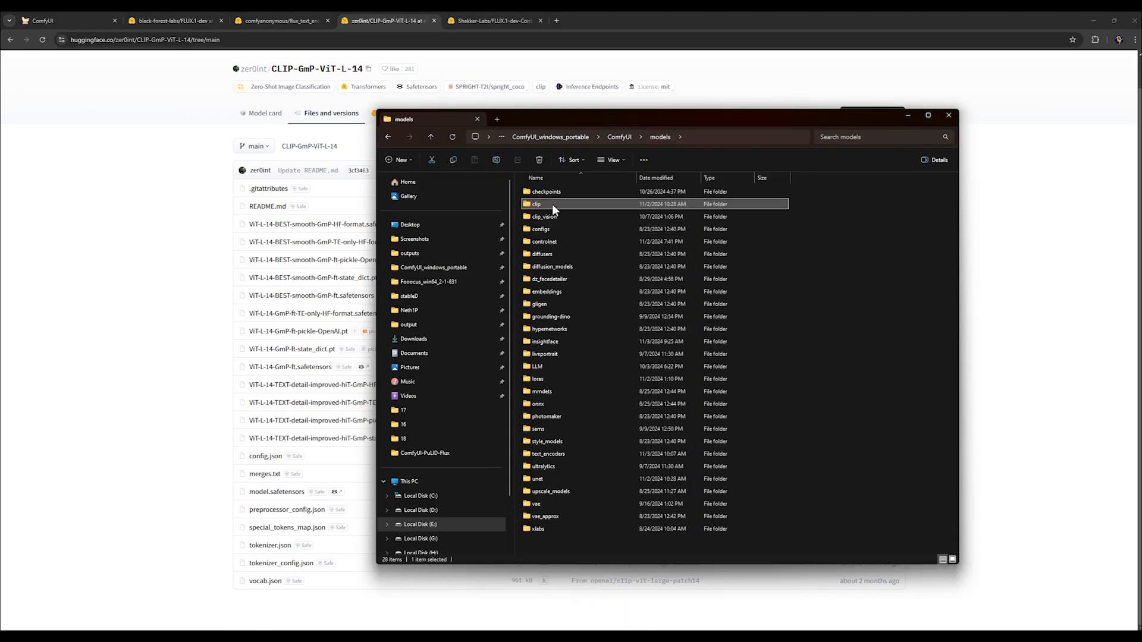
double_click(536, 205)
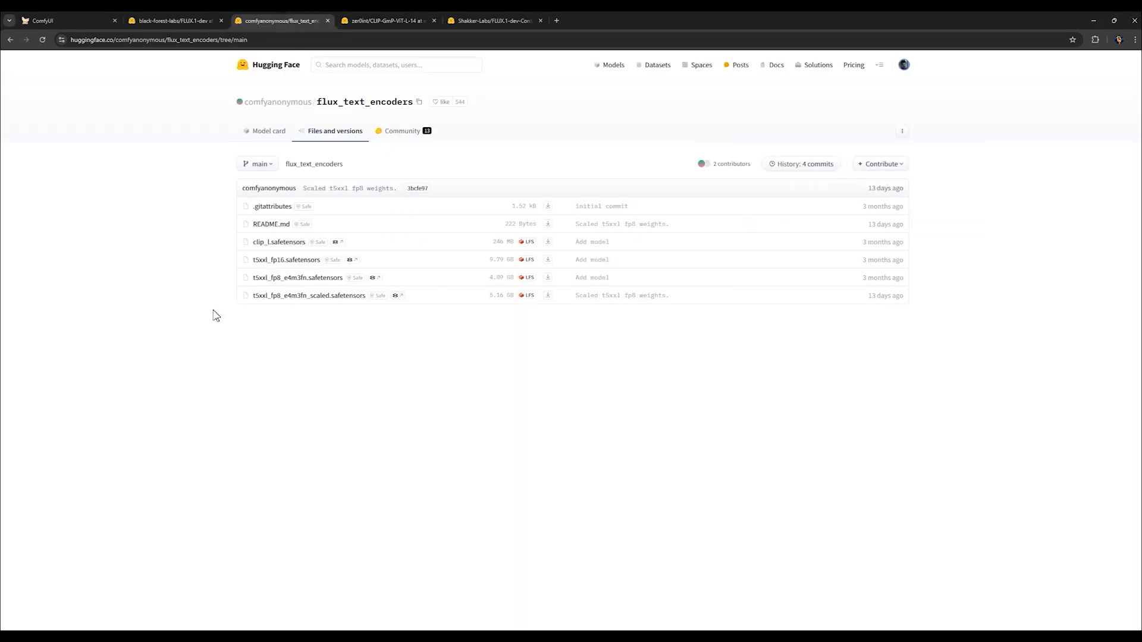
mouse_move(286, 259)
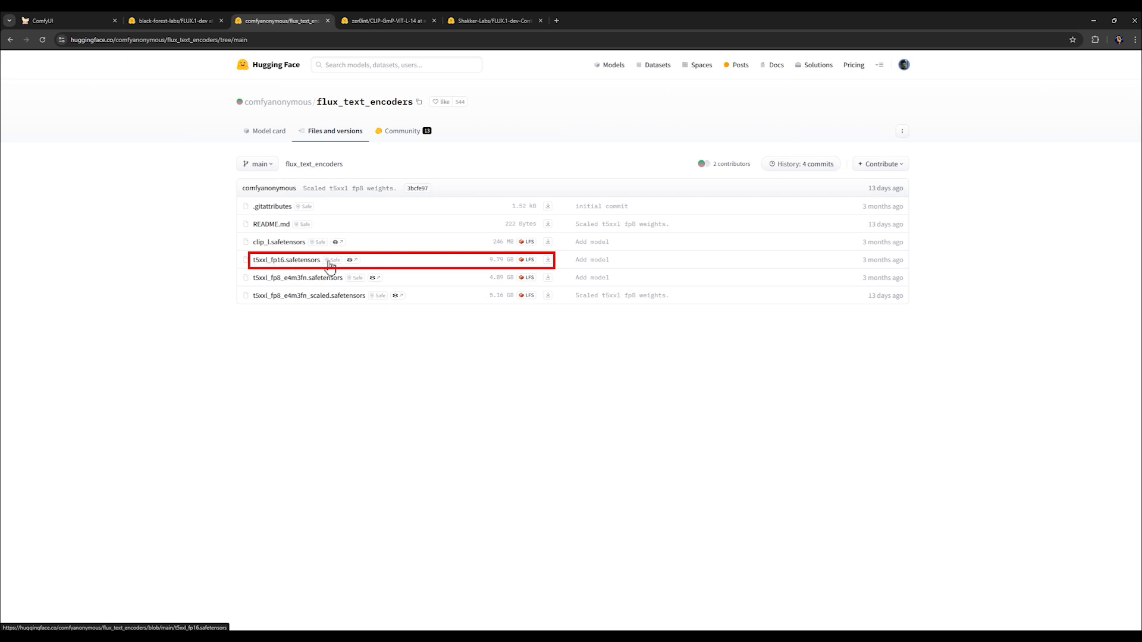
mouse_move(509, 263)
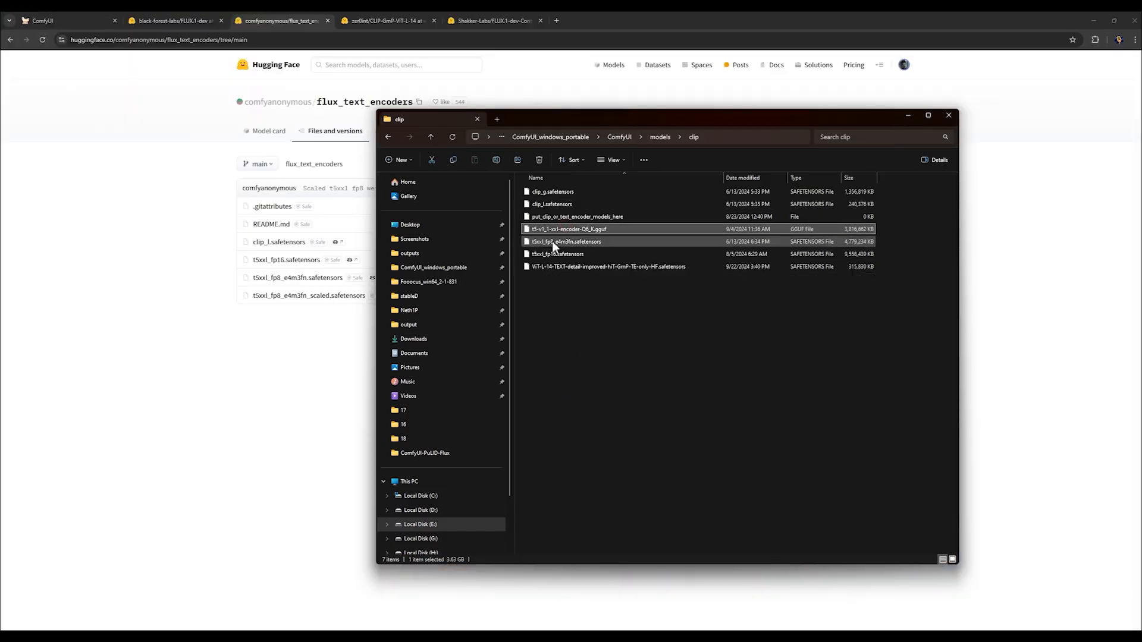
left_click(634, 267)
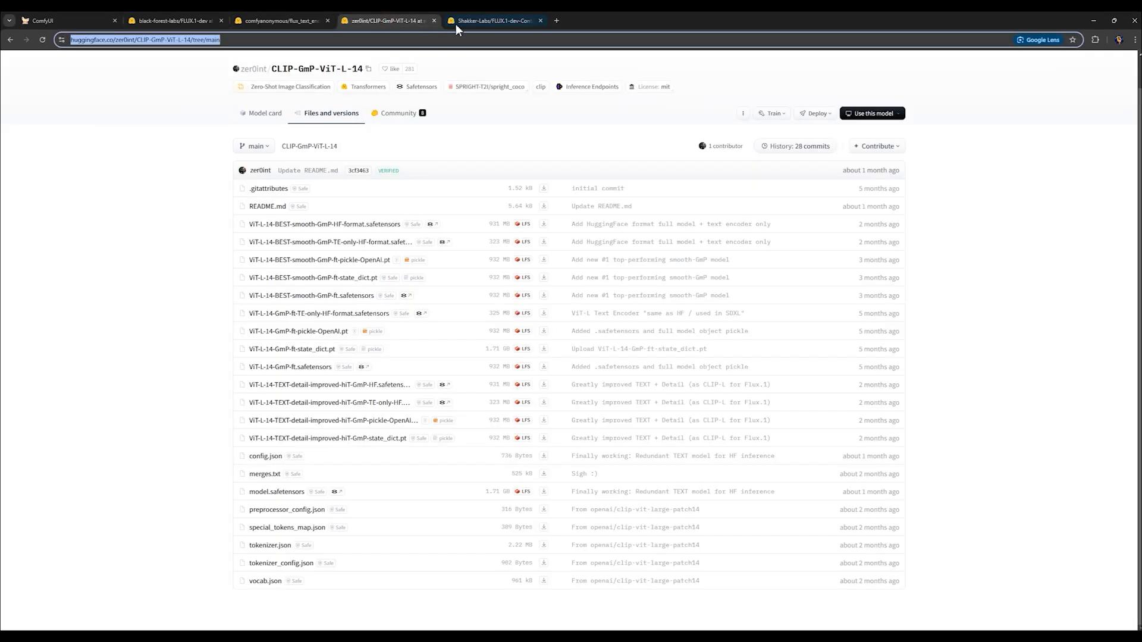
- Show diffusion_pytorch_model.safetensors on the Union-Pro page and the local controlnet folder
left_click(495, 19)
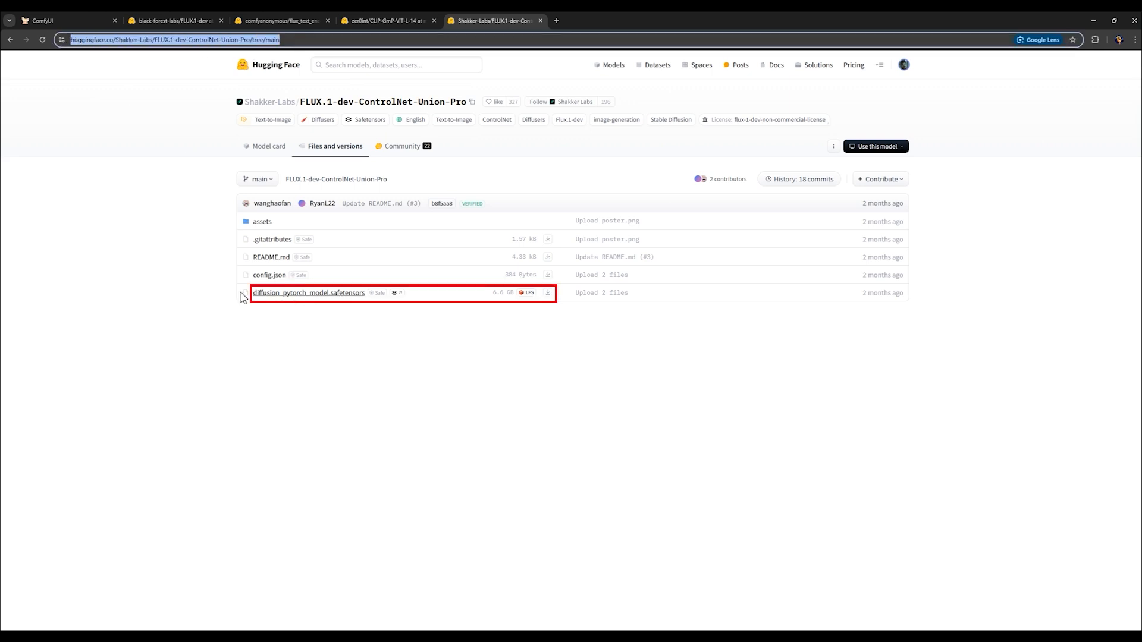
mouse_move(548, 297)
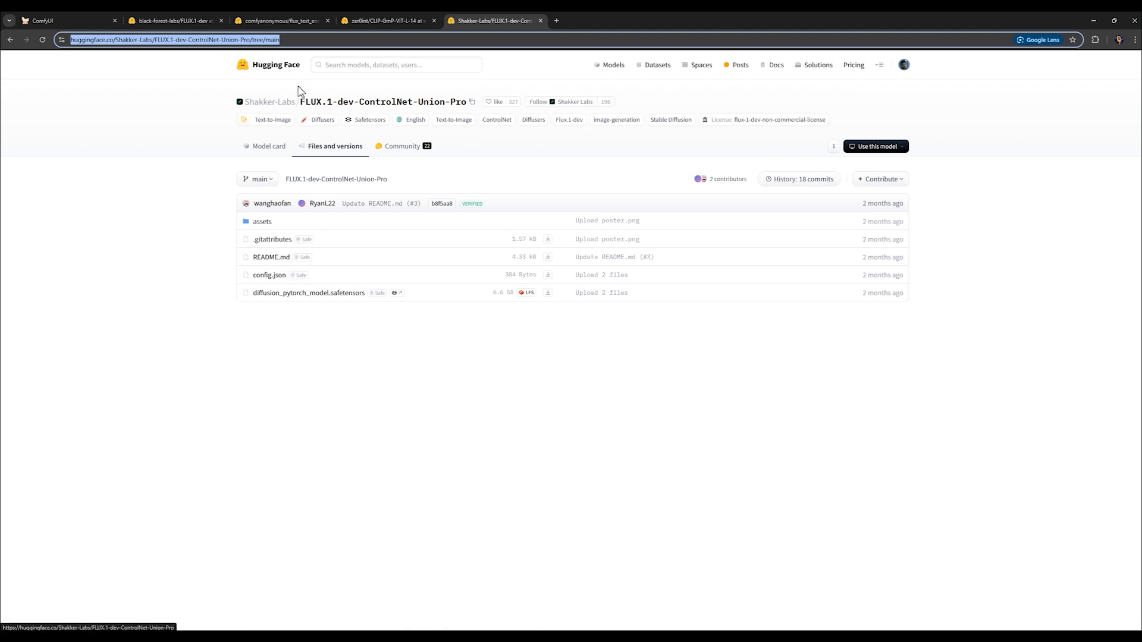
double_click(386, 102)
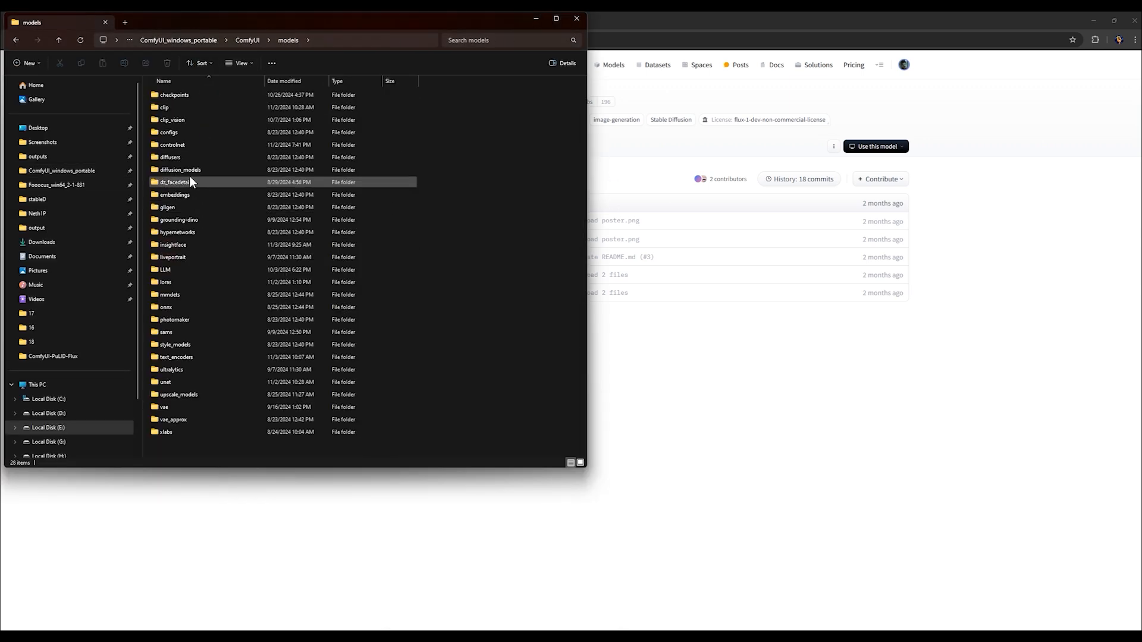
double_click(171, 144)
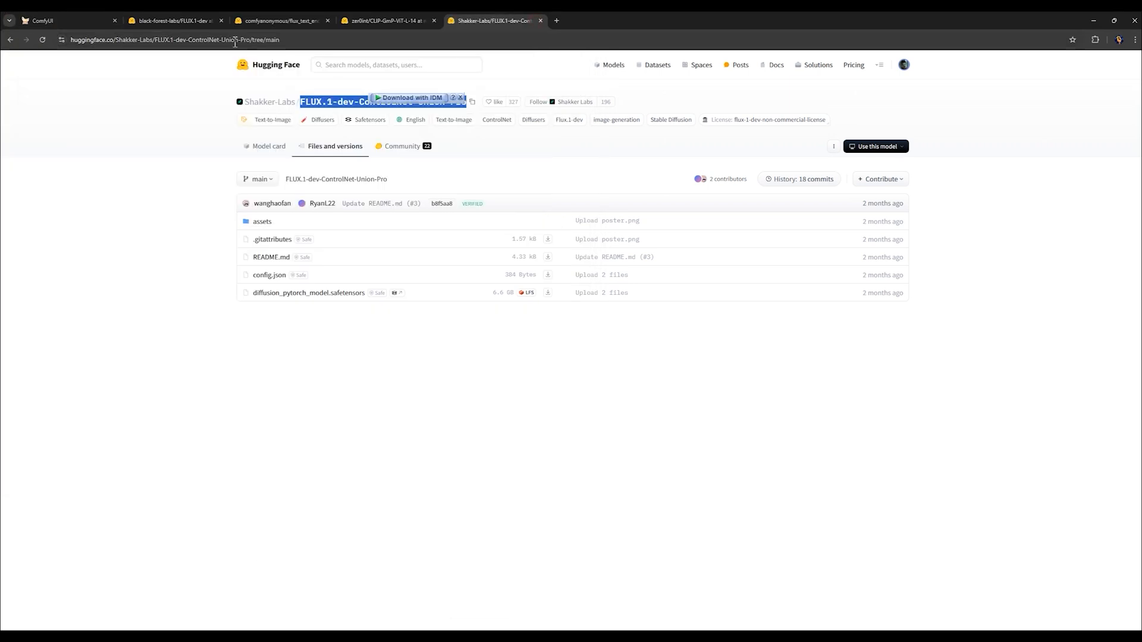
- Set the Load Diffusion Model weight_dtype to fp8_e5m2 for Flux dev
left_click(53, 16)
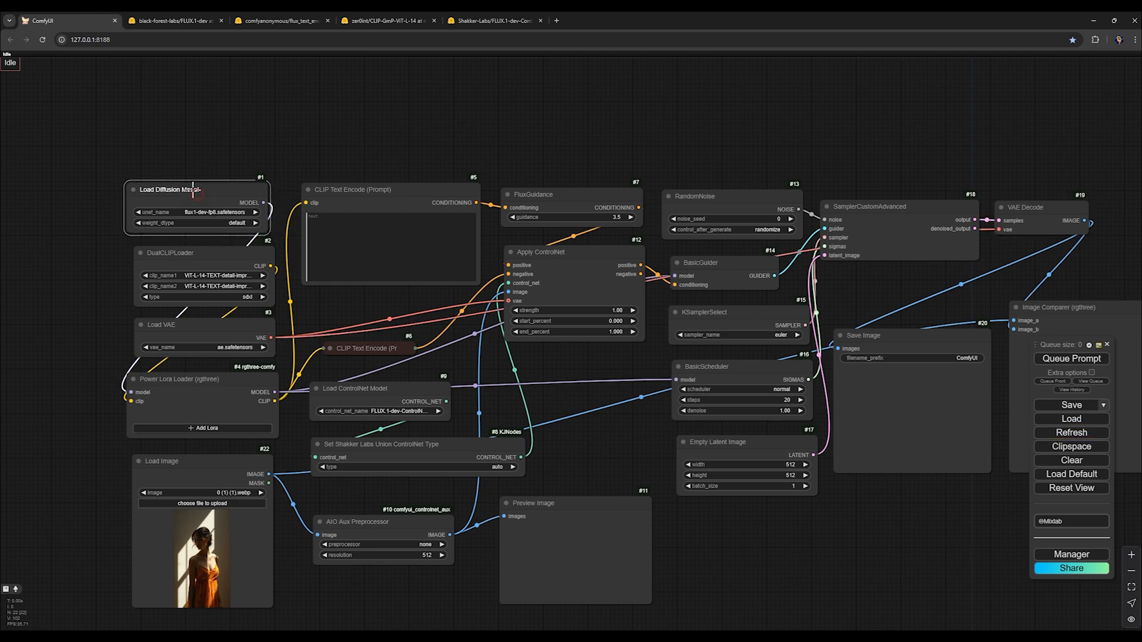
left_click(201, 211)
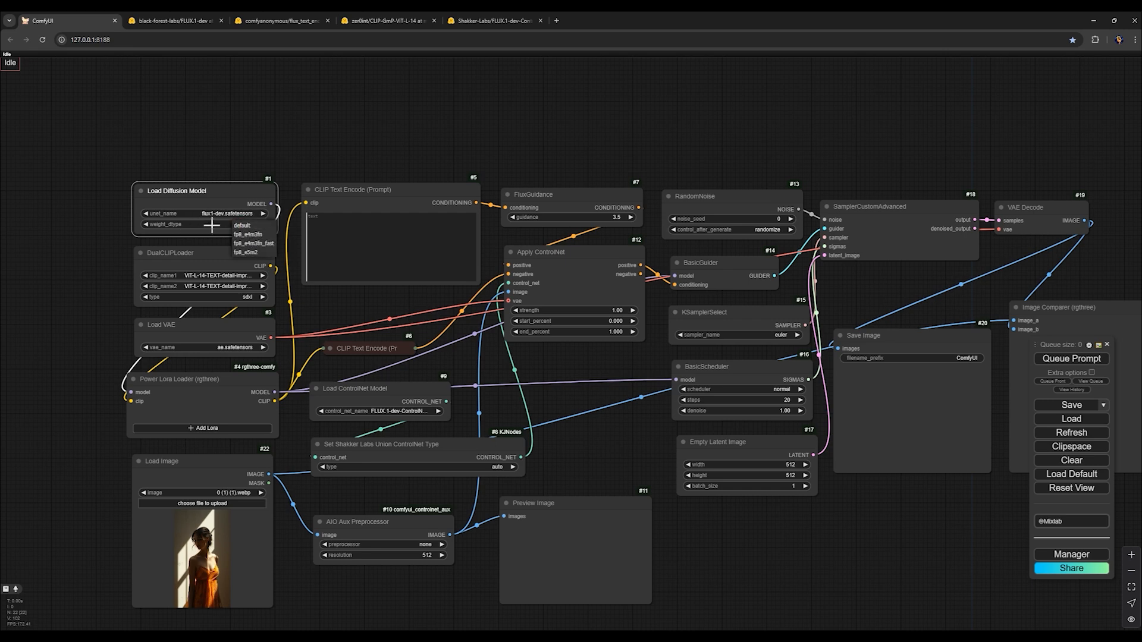
mouse_move(245, 226)
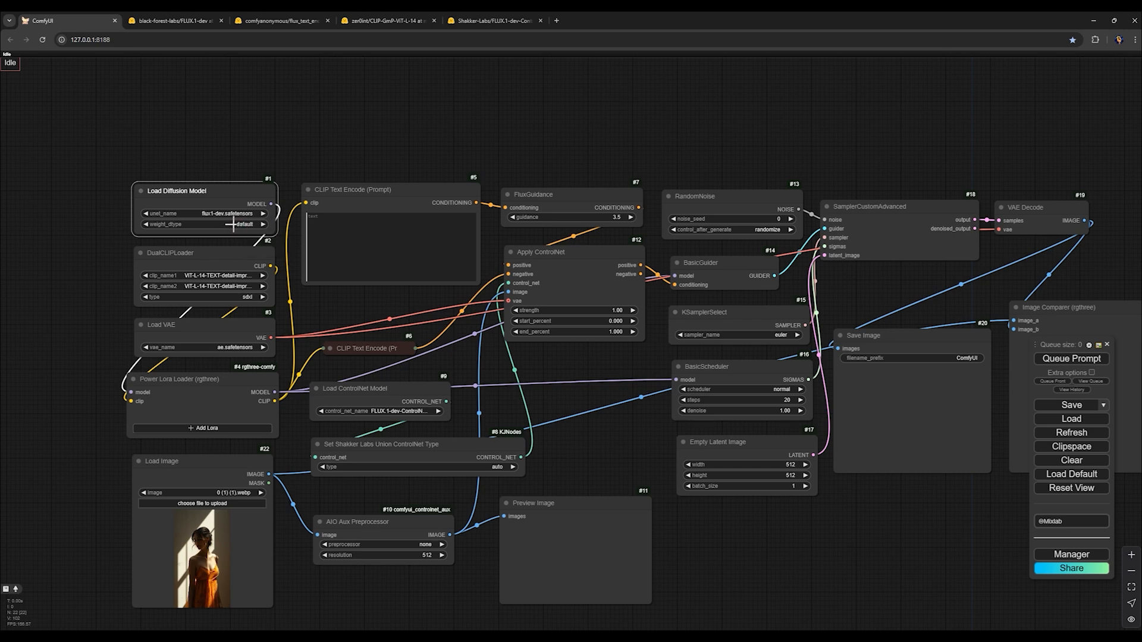
left_click(202, 223)
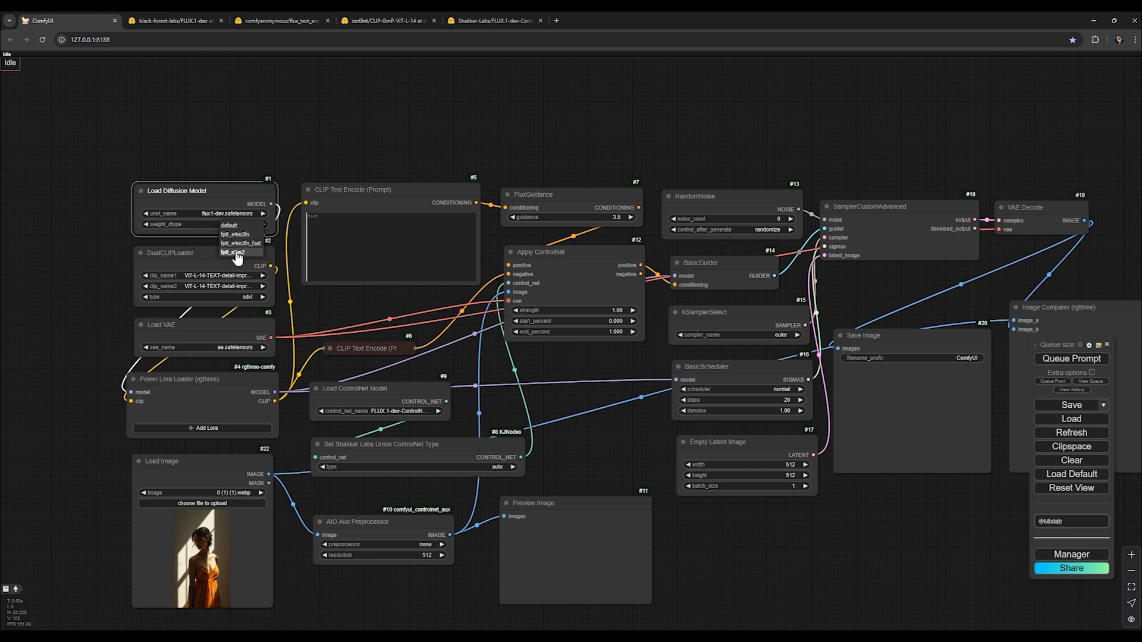
left_click(235, 251)
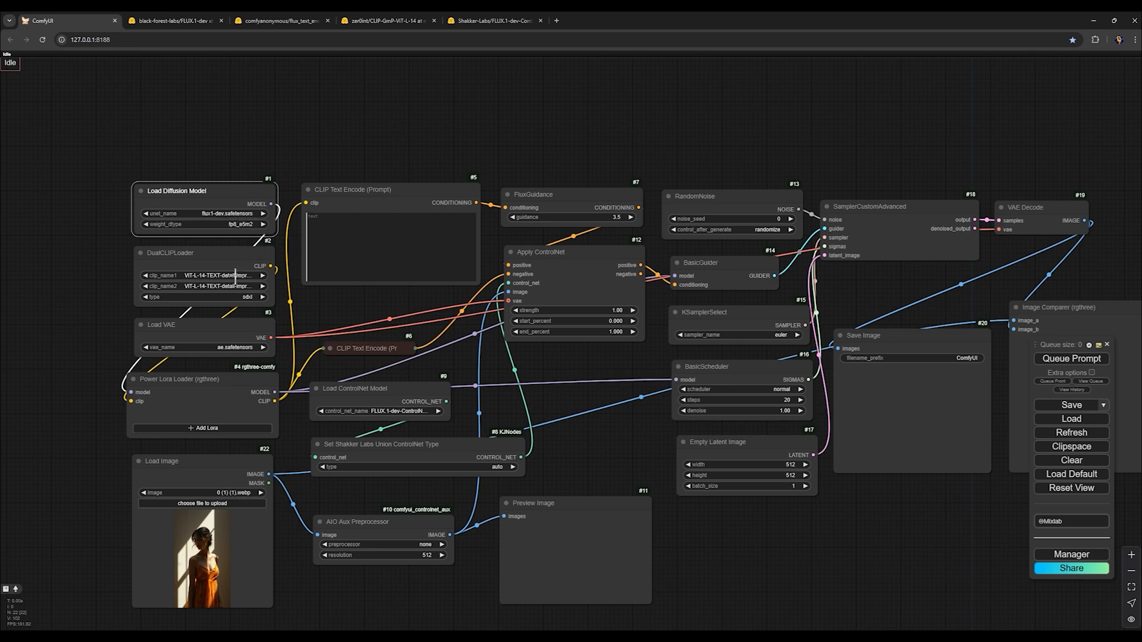
left_click(204, 224)
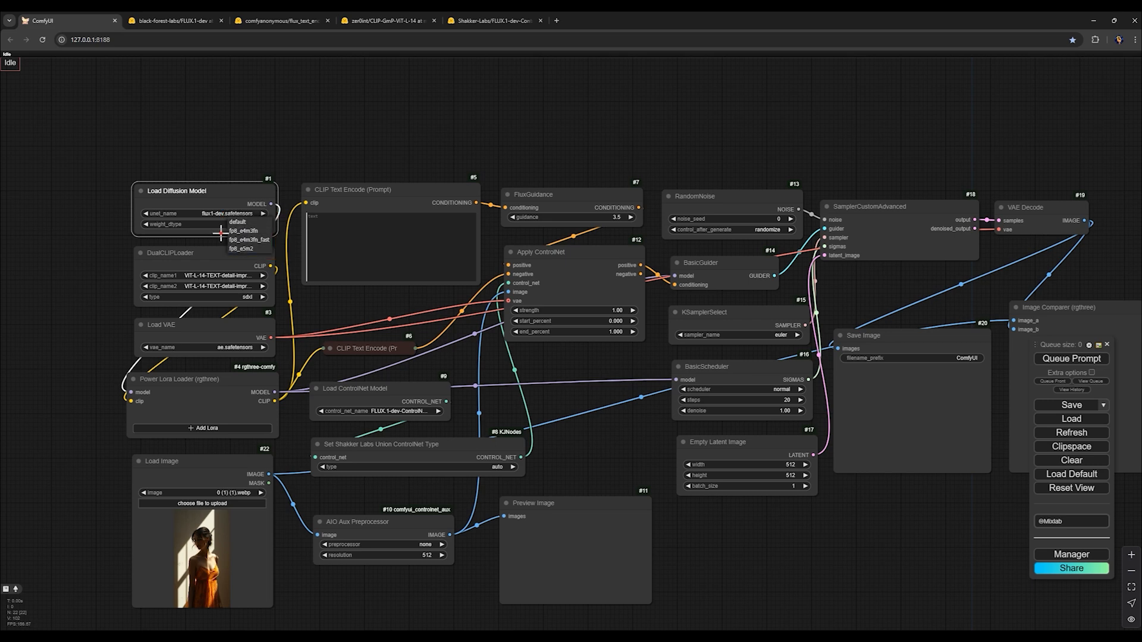
left_click(240, 248)
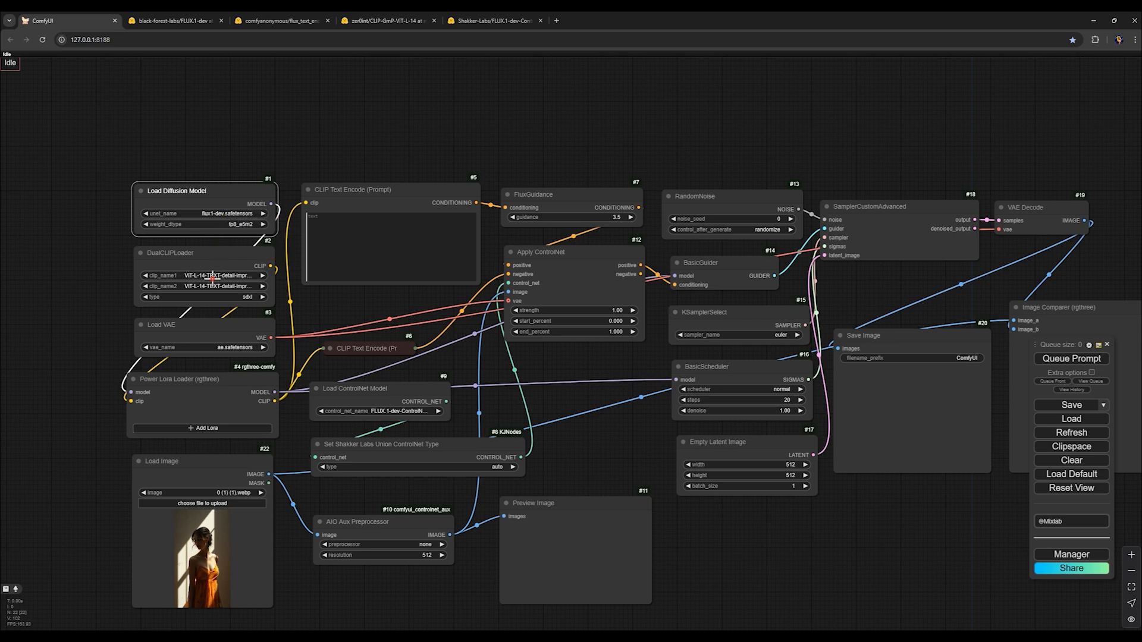
- Use t5xxl_fp16.safetensors as the DualCLIPLoader second text encoder
left_click(205, 285)
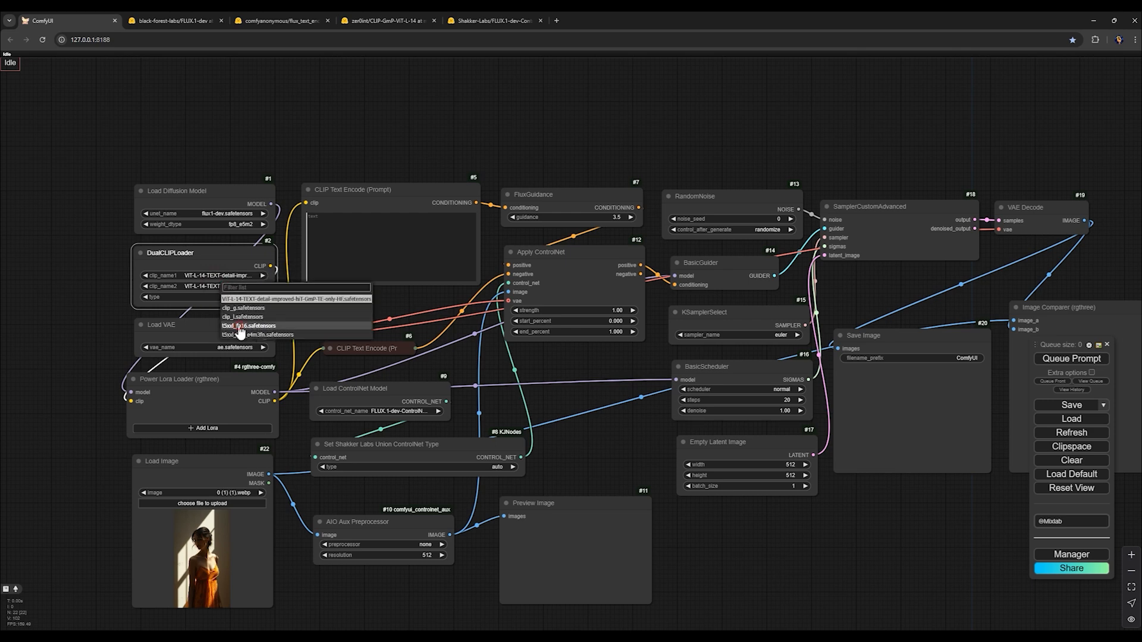
left_click(245, 325)
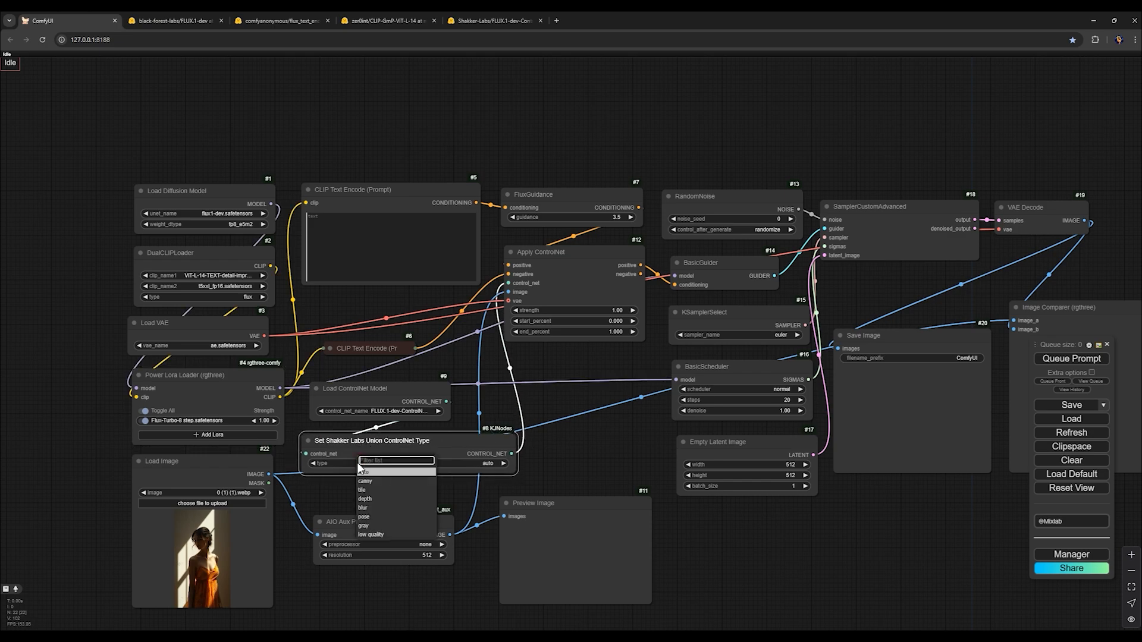
- Set Union ControlNet type to pose, load the Union-Pro model and choose OpenposePreprocessor
left_click(363, 516)
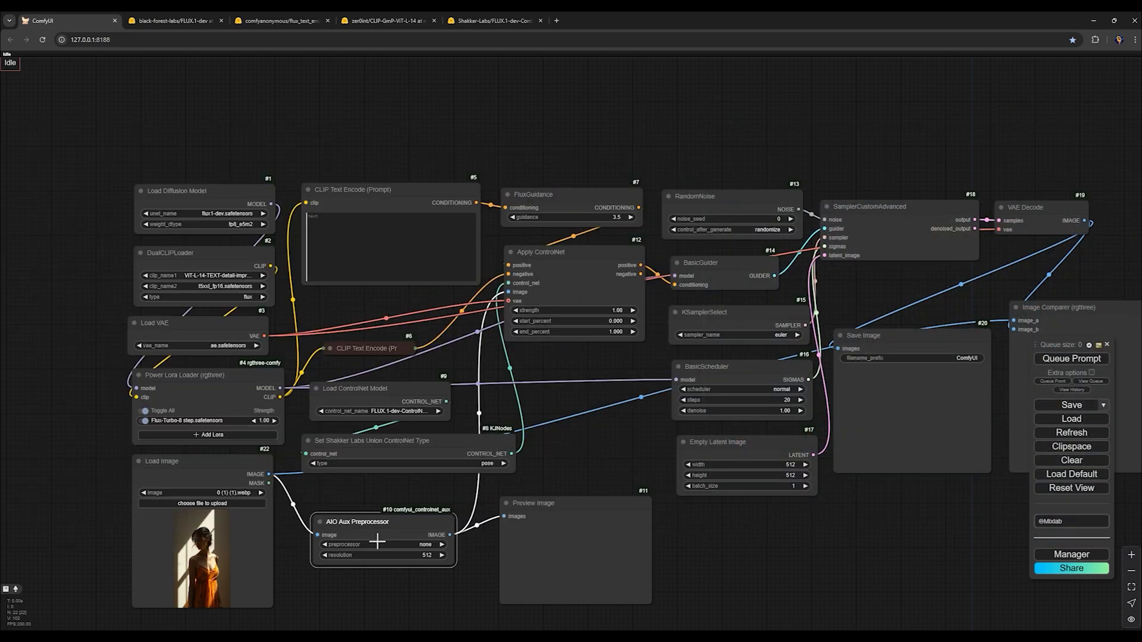
mouse_move(357, 414)
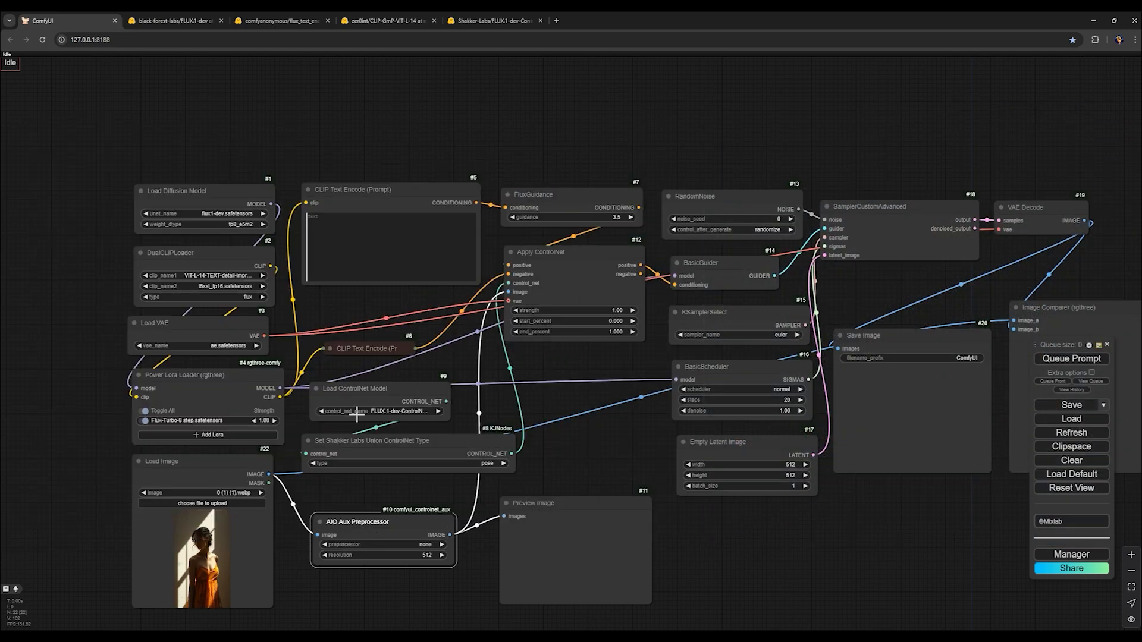
left_click(383, 410)
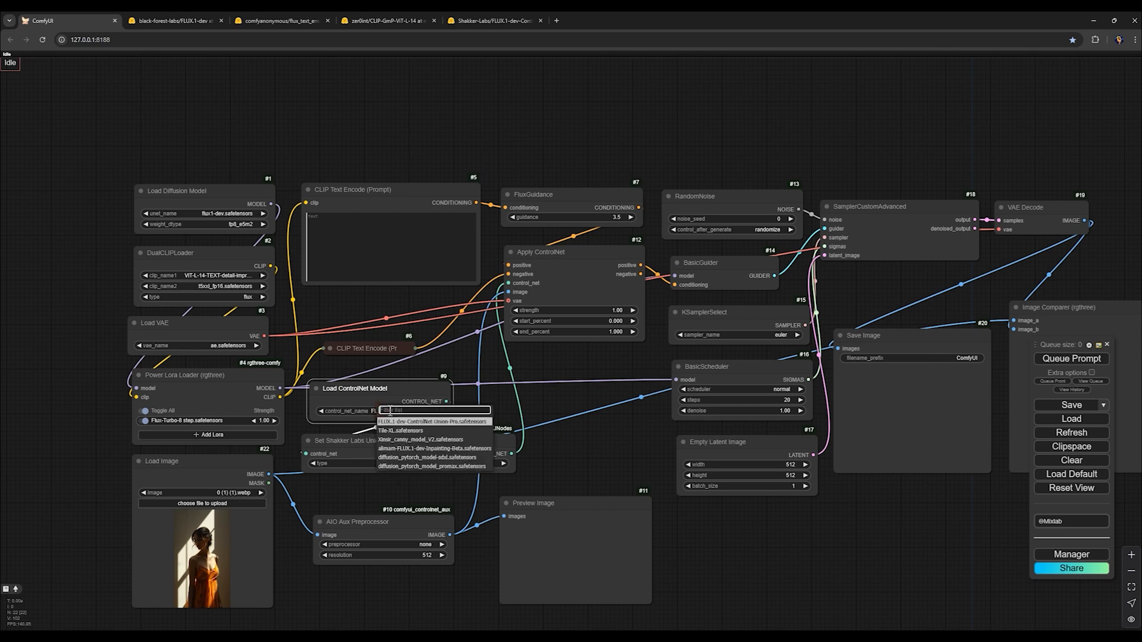
mouse_move(421, 431)
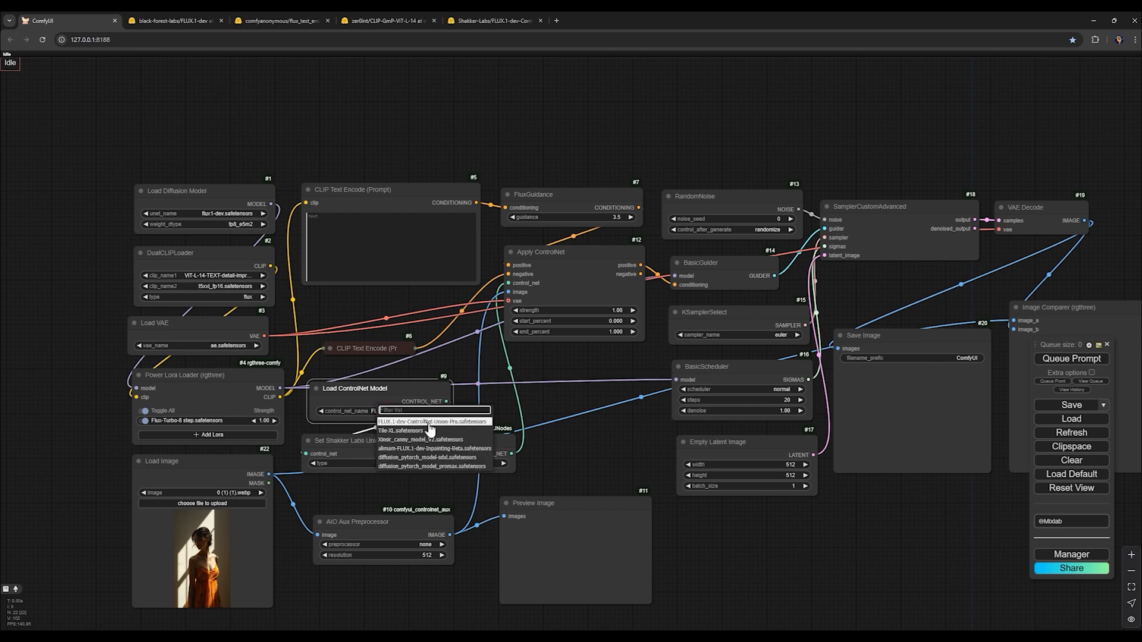
left_click(430, 421)
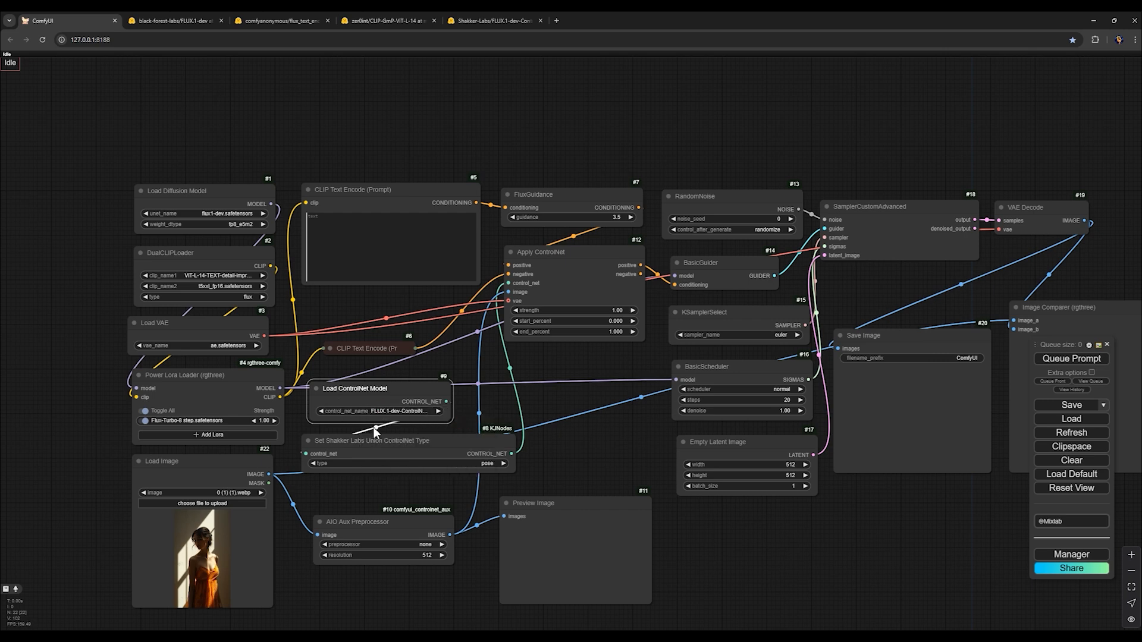
left_click(380, 544)
type("ope")
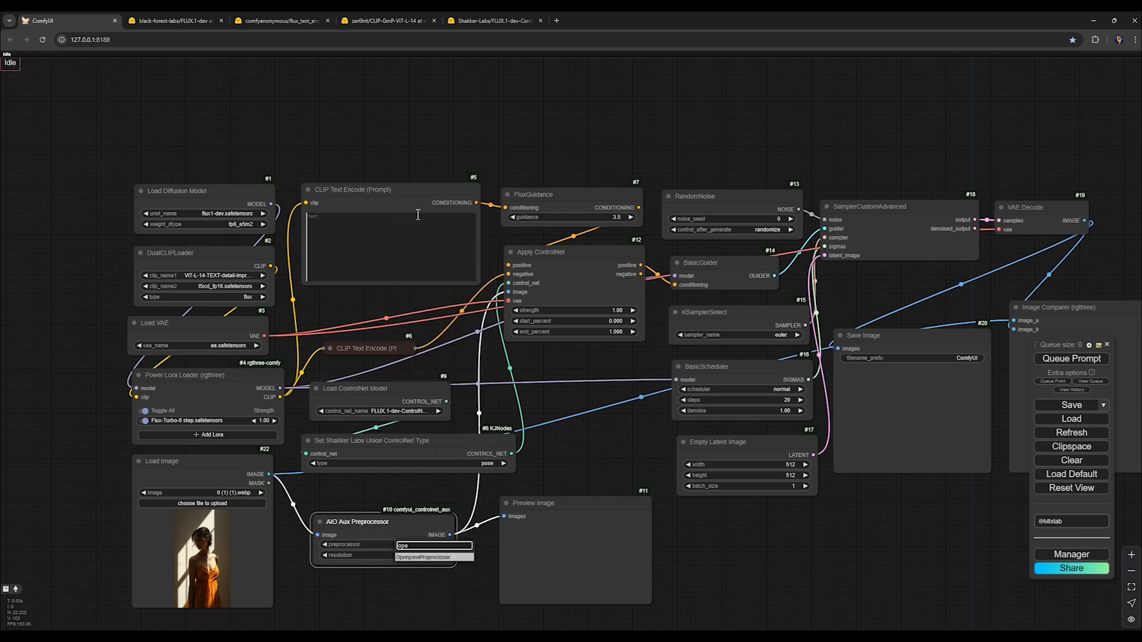
mouse_move(416, 576)
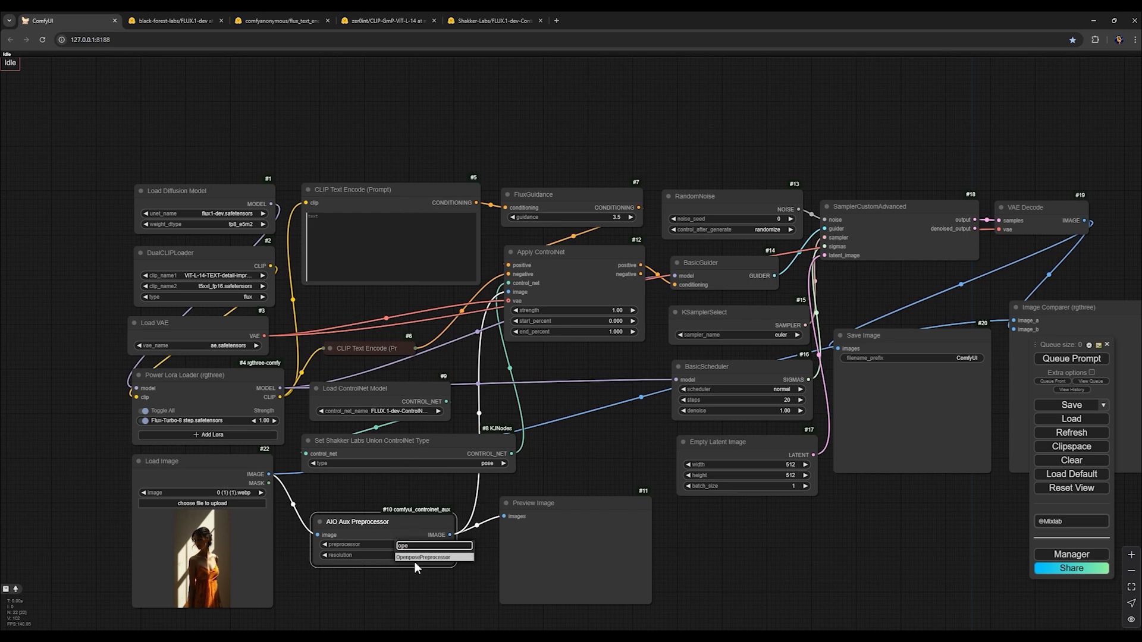
left_click(433, 557)
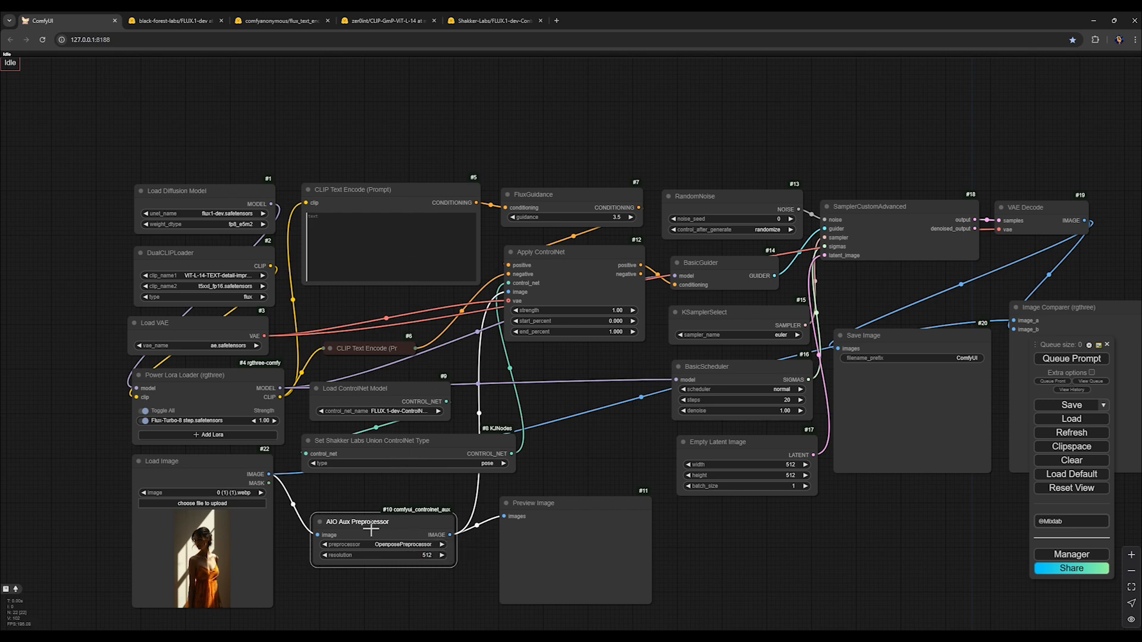
mouse_move(384, 634)
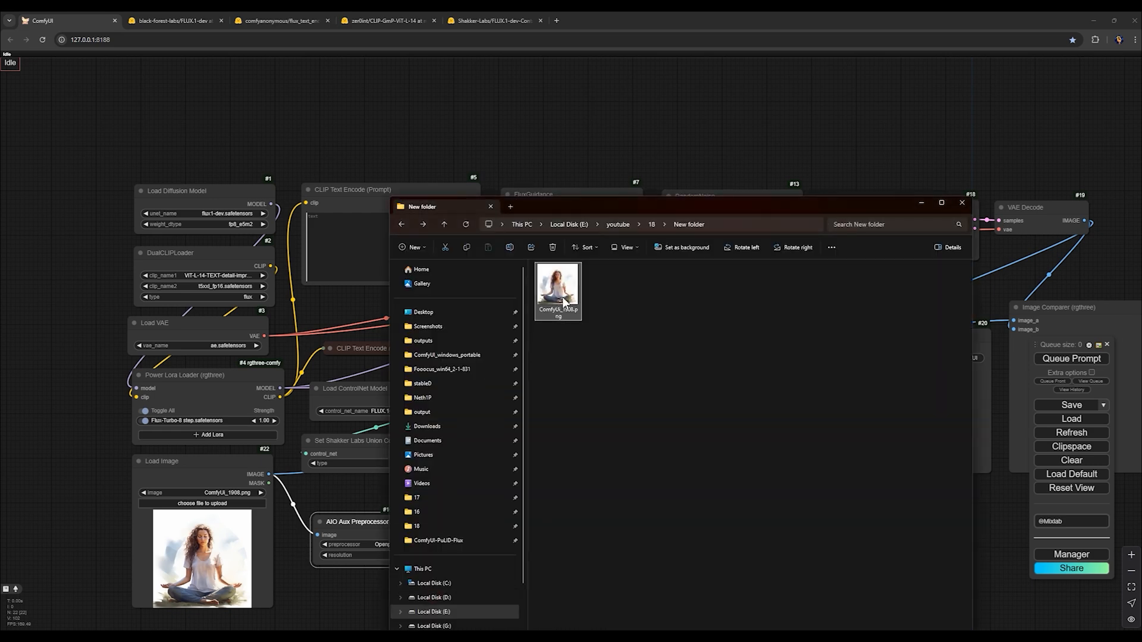
mouse_move(564, 301)
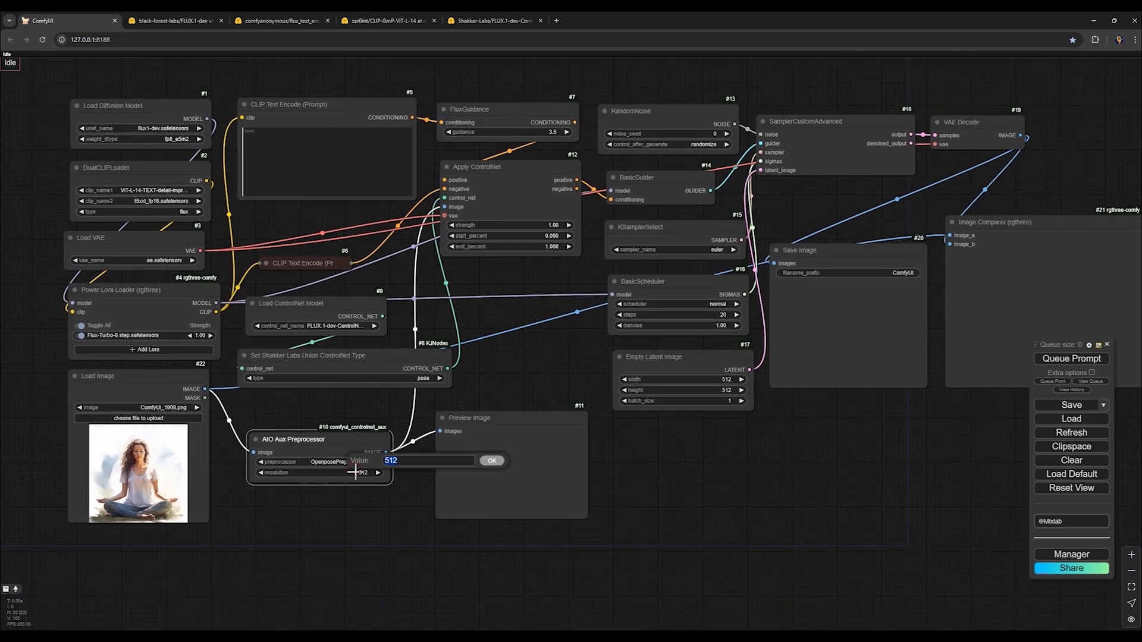
- Set preprocessor resolution 768, 8 scheduler steps and a 1024×1024 empty latent
type("768")
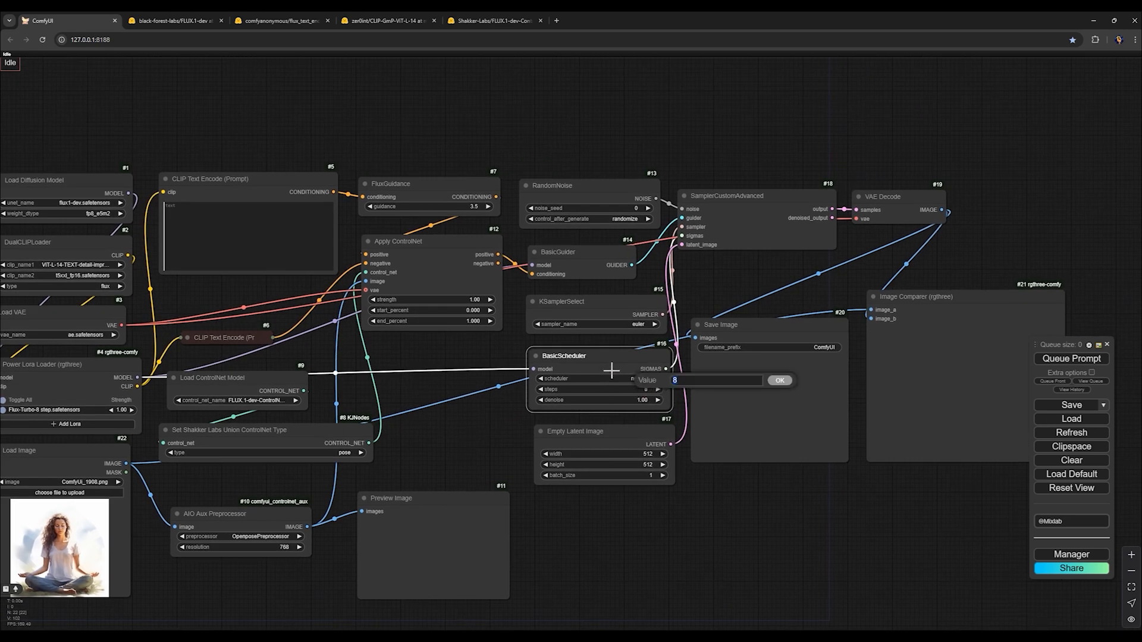
left_click(780, 381)
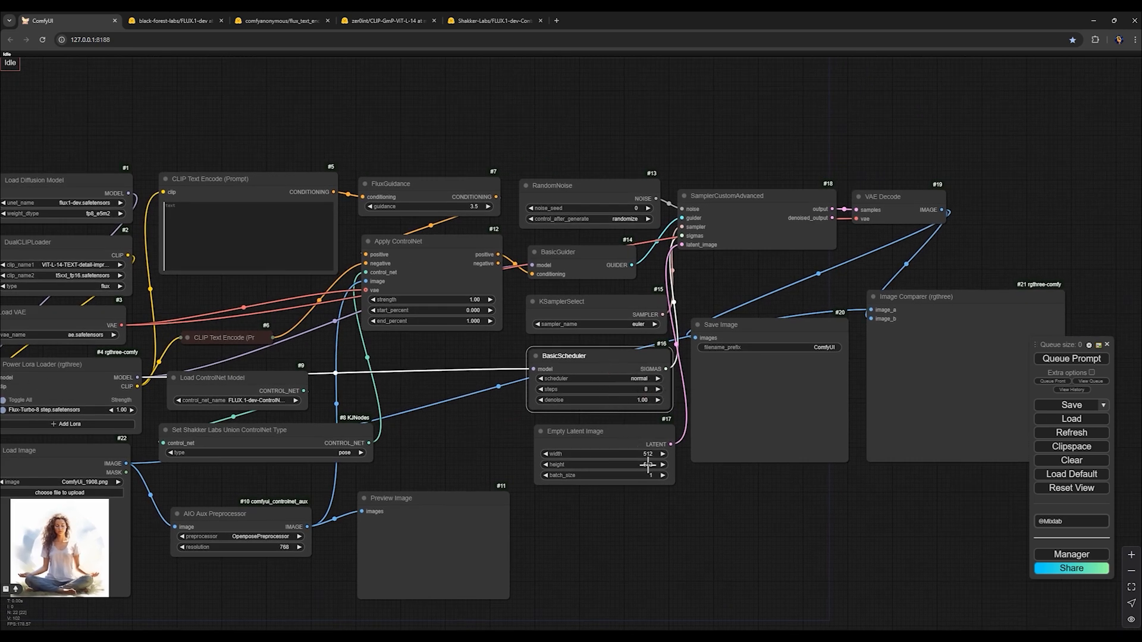
double_click(626, 455)
type("1024")
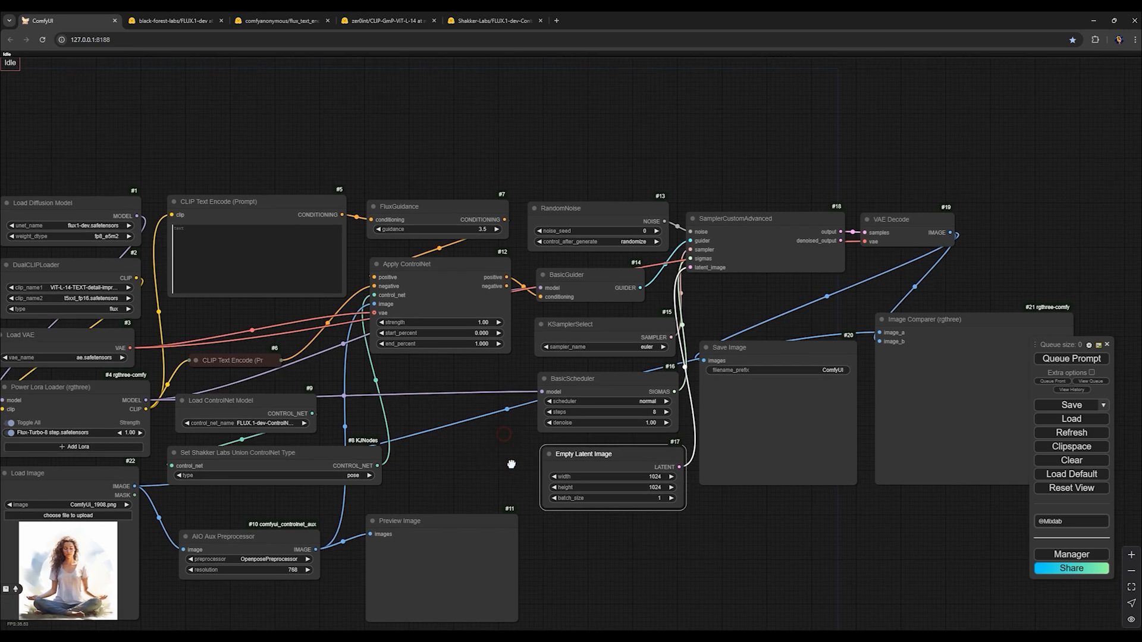
left_click_drag(512, 464, 523, 446)
type("a woman Prstou is meditating on a roof of a tower, her face is in front of the camera, city is cyberpunk and overall lighting is night")
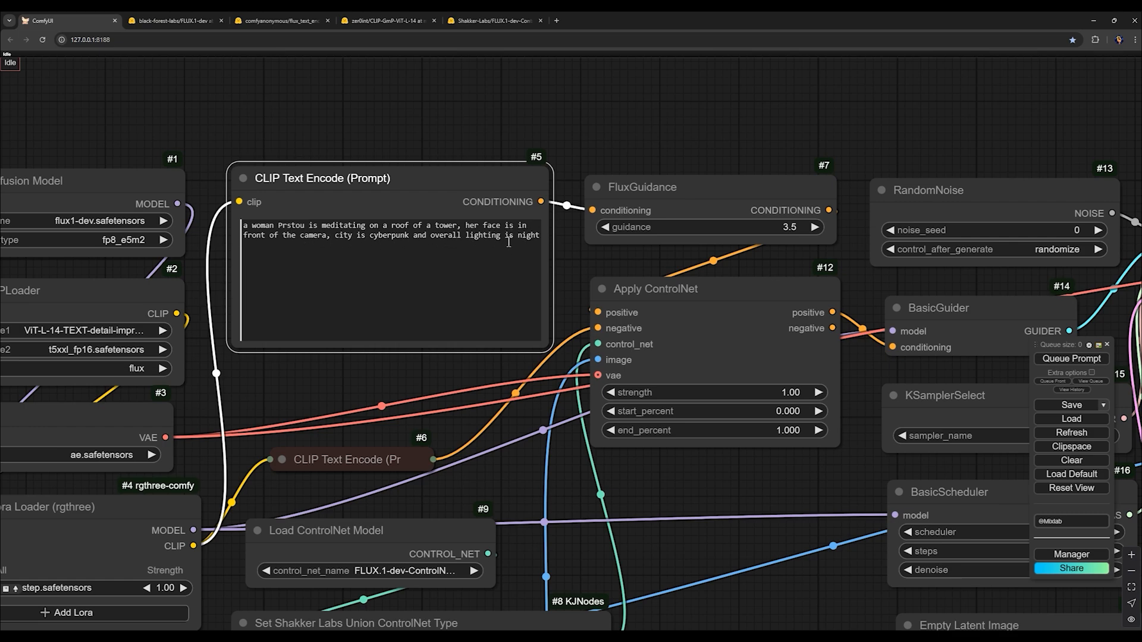
- Add the personal character LoRA at 0.95 strength and queue the prompt
scroll("down", 3)
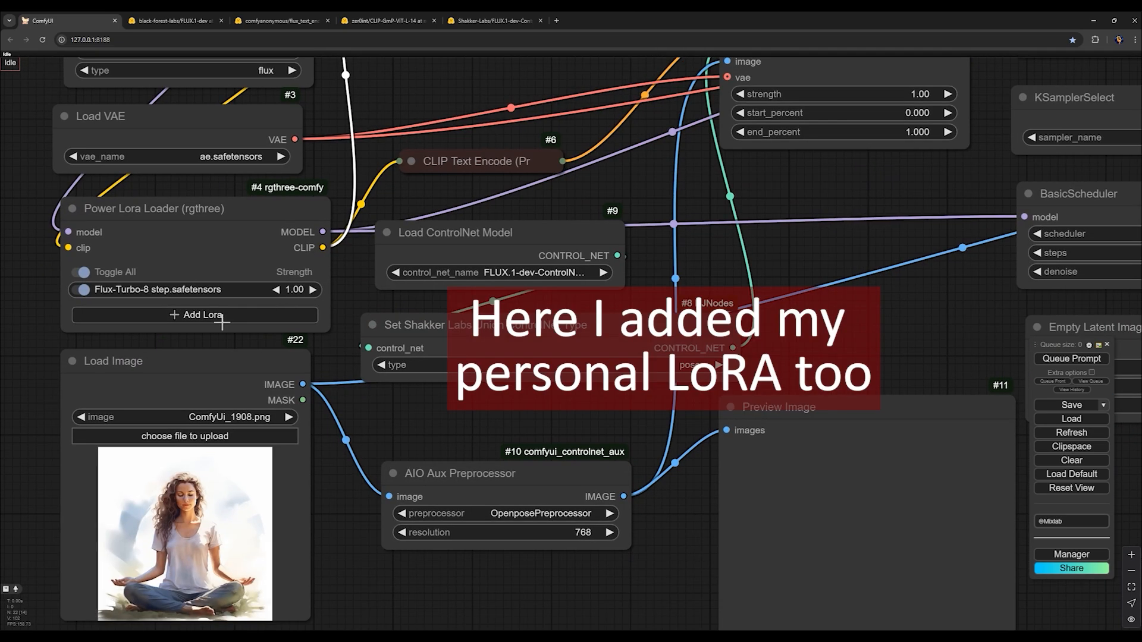
left_click(194, 315)
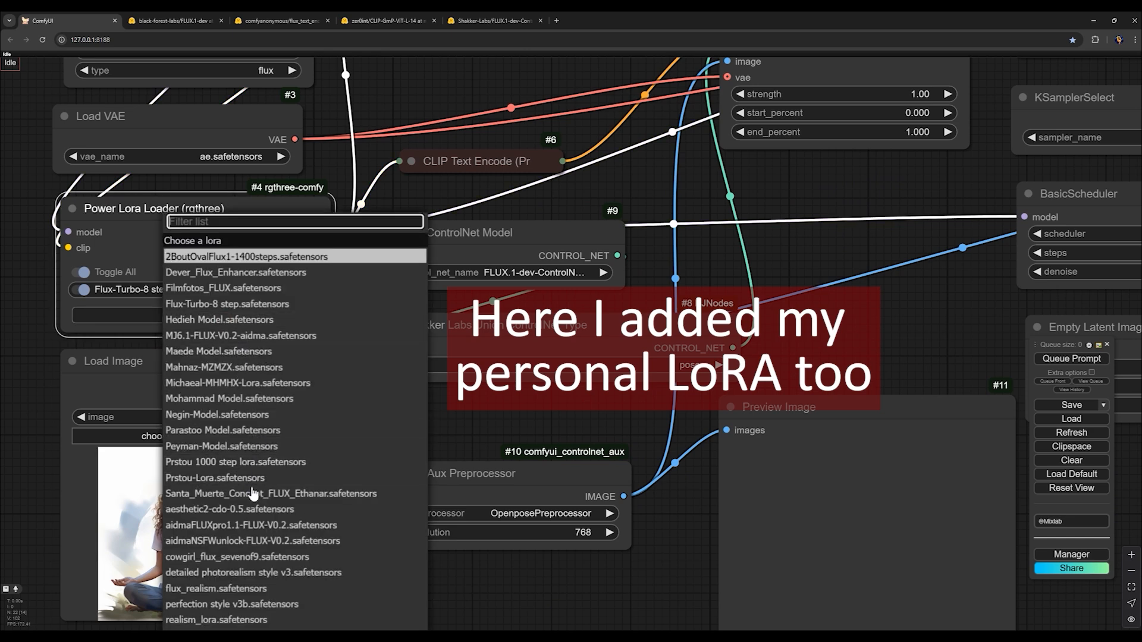
left_click(216, 479)
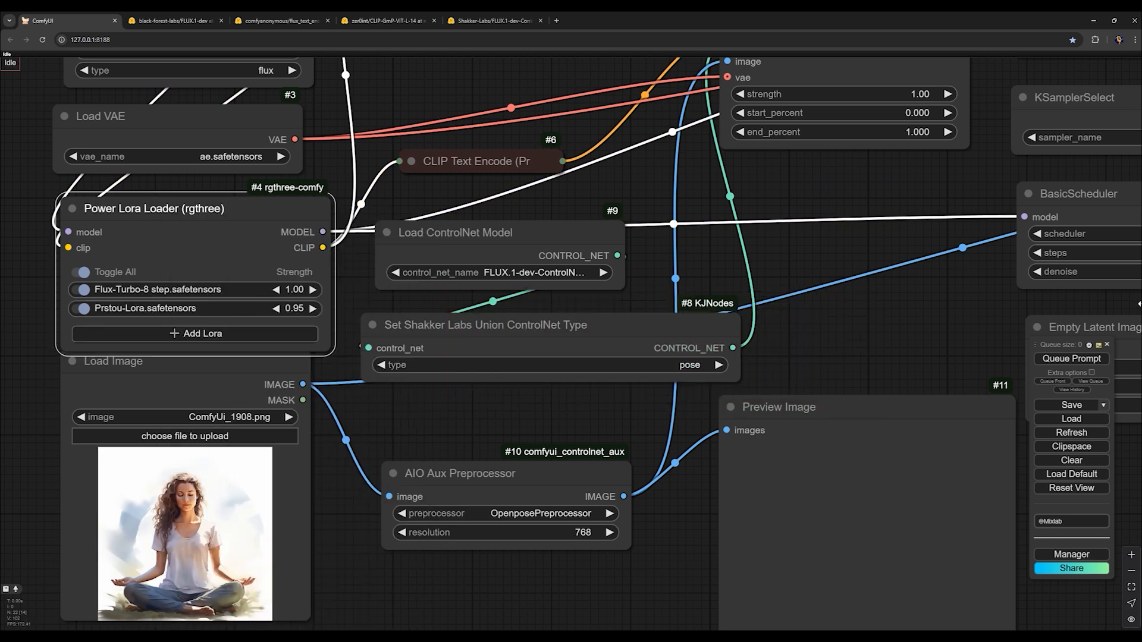
left_click(1071, 360)
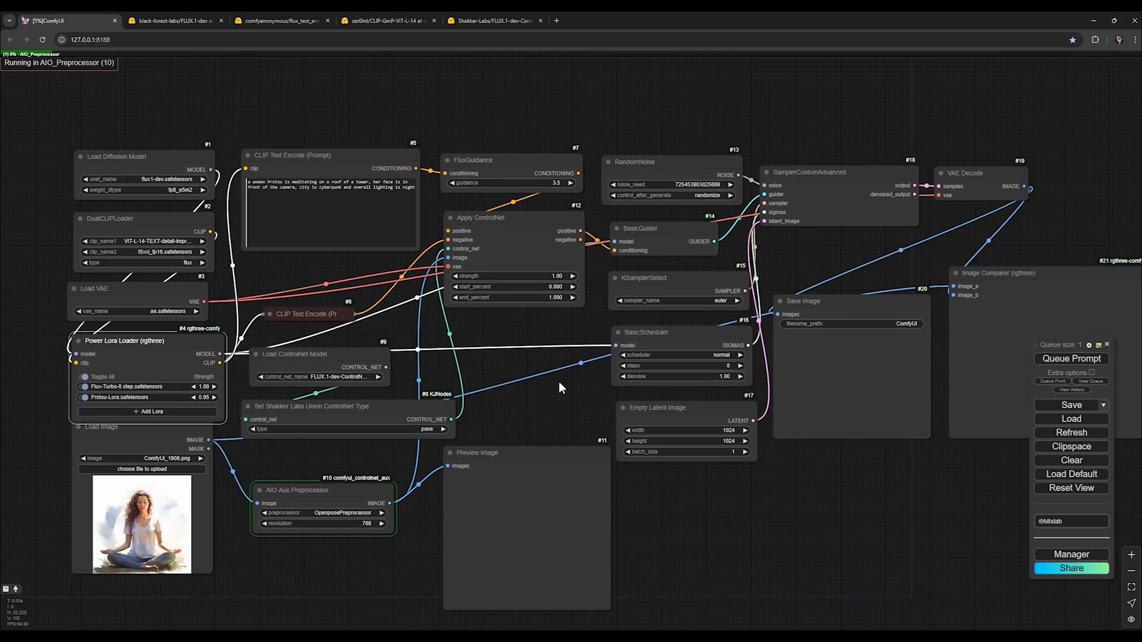
mouse_move(540, 343)
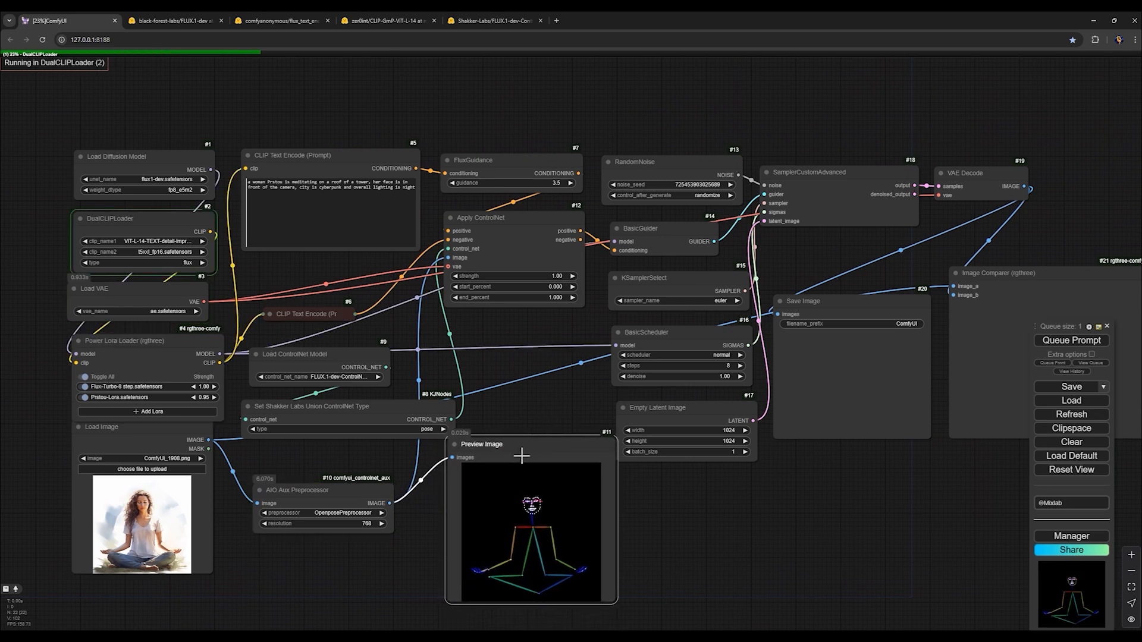
- Let the run produce the OpenPose skeleton preview of the meditating pose
left_click(834, 172)
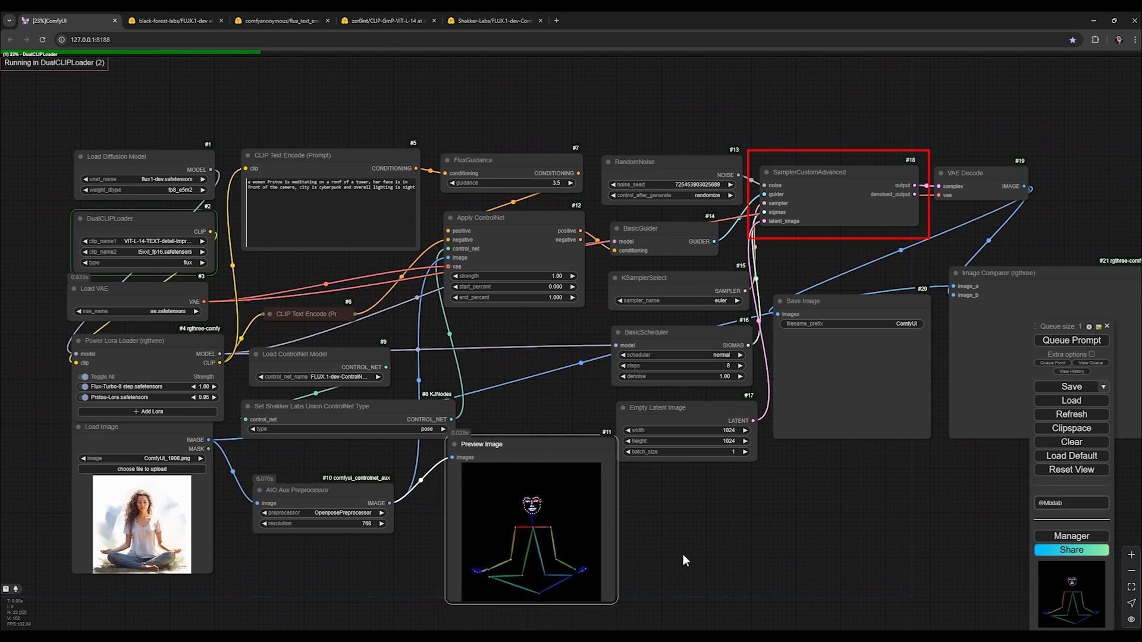